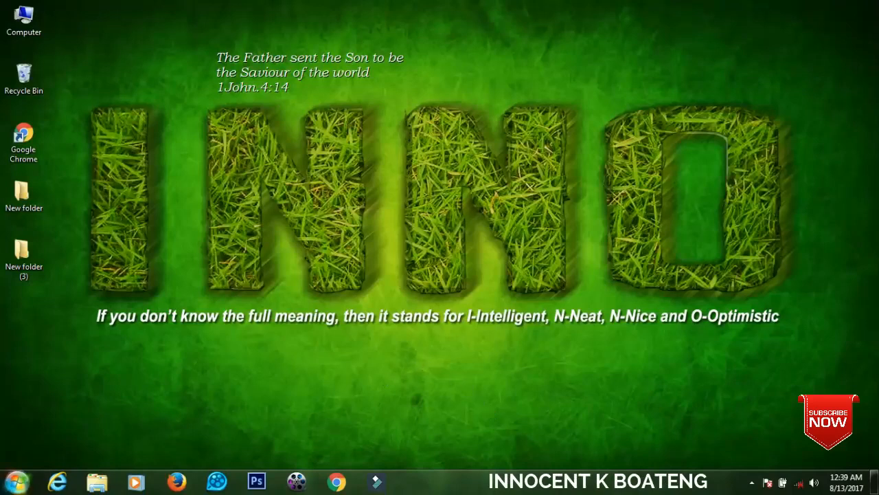
# Launch Command Prompt by searching for cmd, then close it.
pyautogui.click(15, 480)
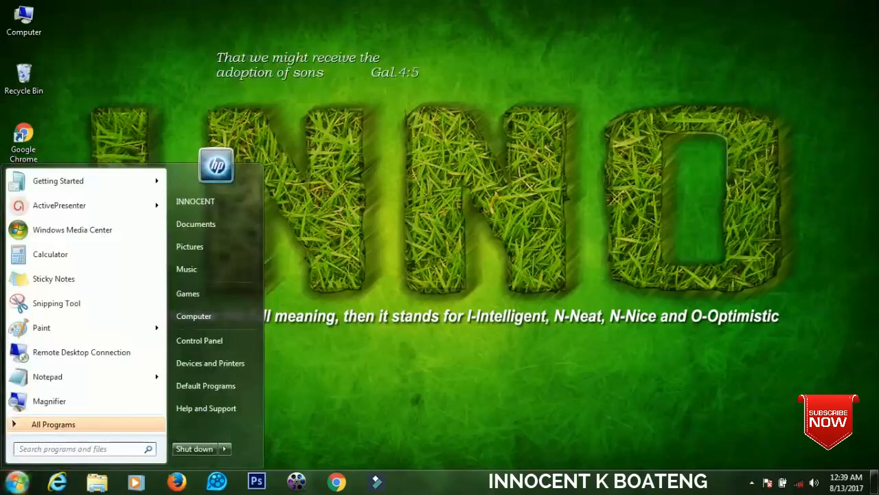
pyautogui.write('cmd')
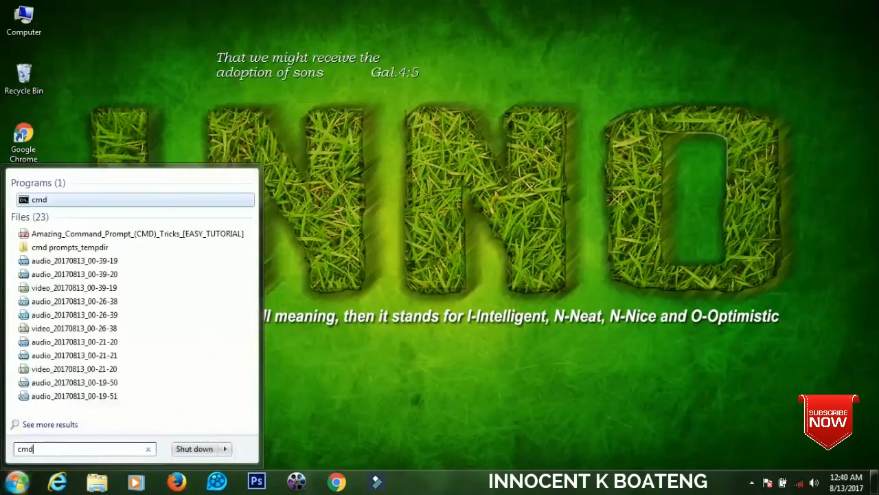
pyautogui.click(39, 199)
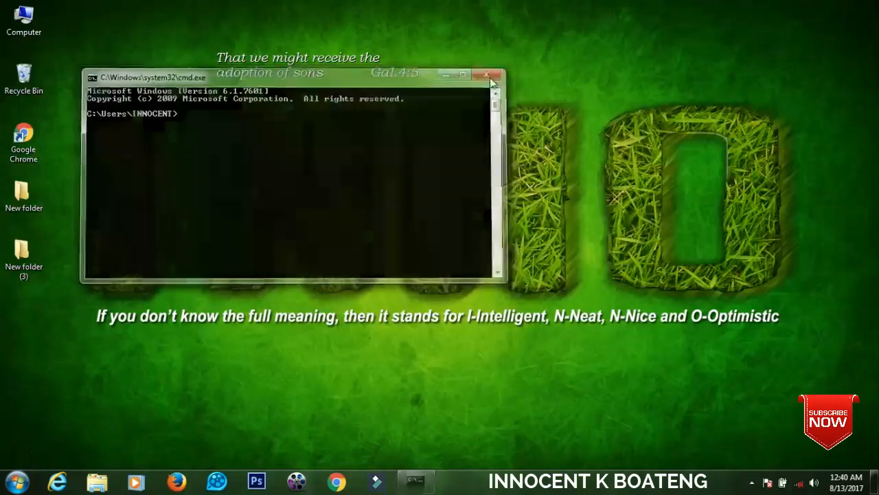
pyautogui.click(487, 75)
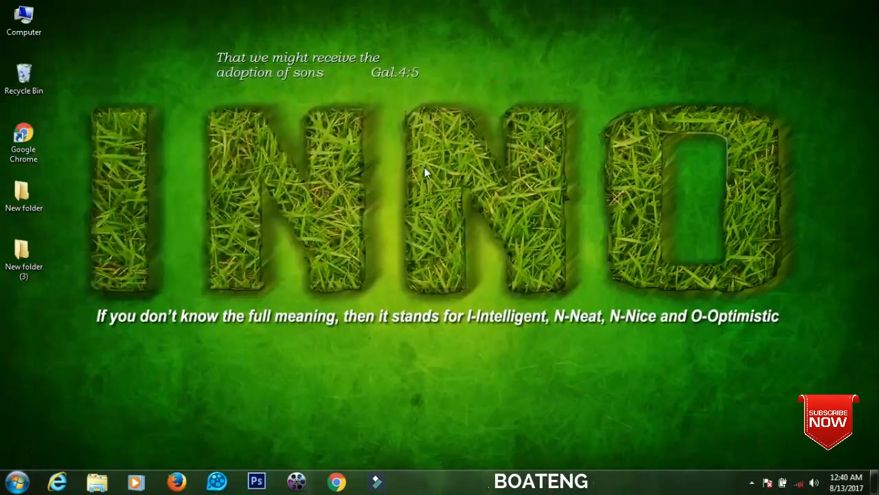
# Relaunch Command Prompt via Run, reposition its window, and begin typing the Title command.
pyautogui.press('Win+r')
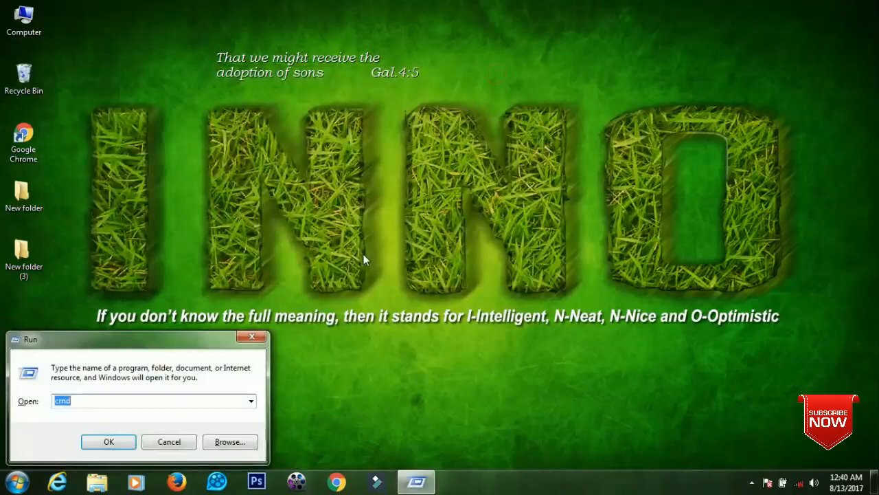
pyautogui.click(109, 441)
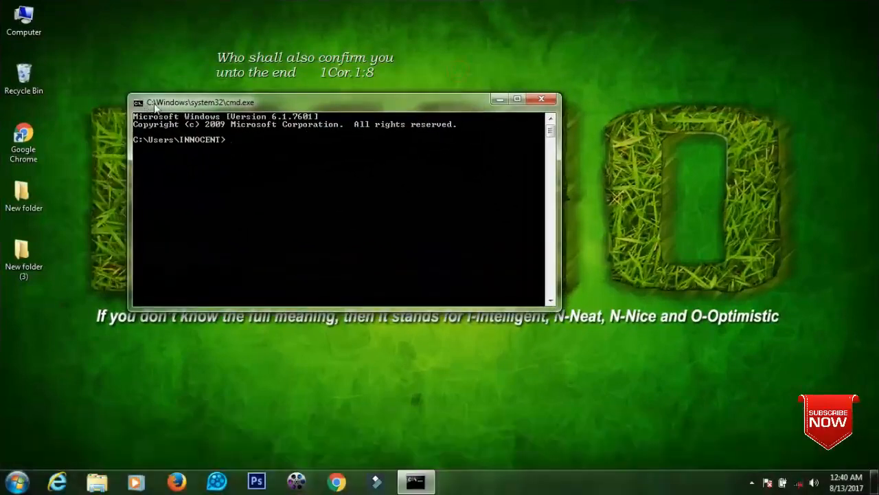
pyautogui.moveTo(199, 102); pyautogui.dragTo(226, 105)
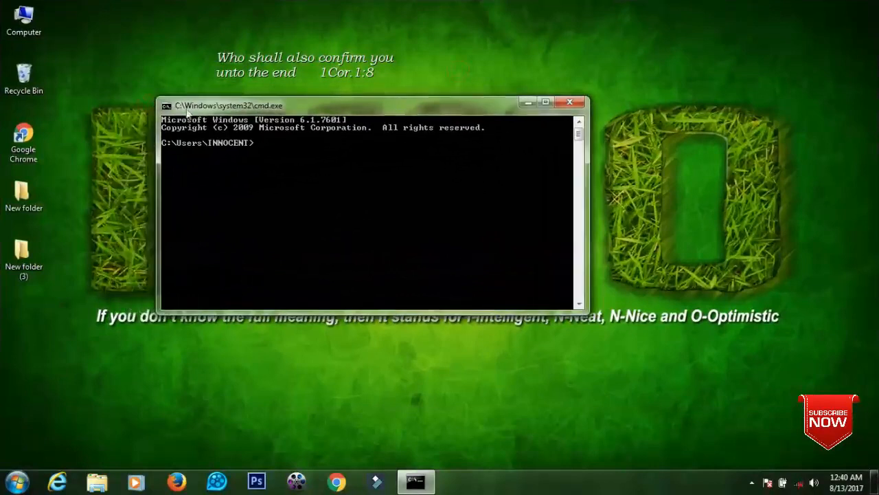
pyautogui.moveTo(226, 105); pyautogui.dragTo(187, 74)
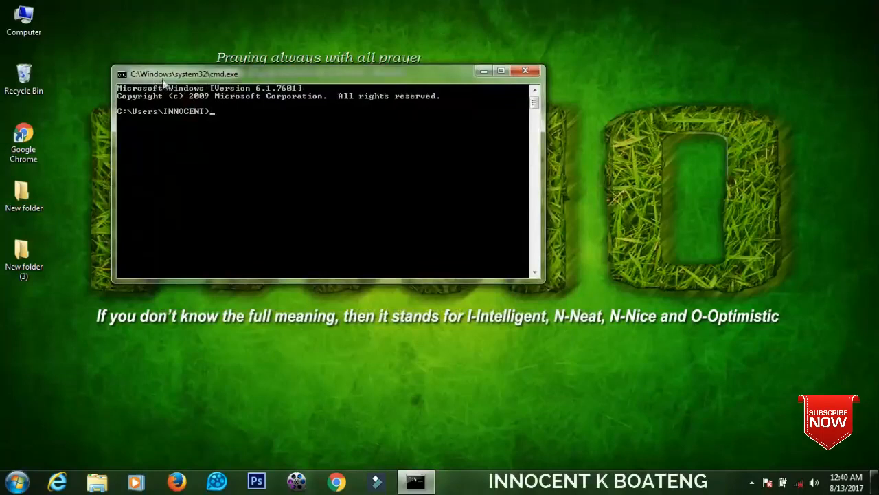
pyautogui.moveTo(212, 82)
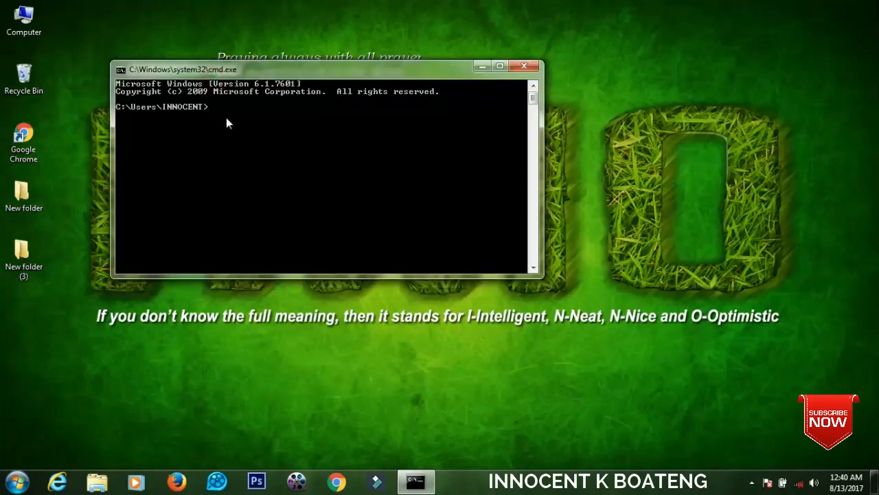
pyautogui.moveTo(228, 122)
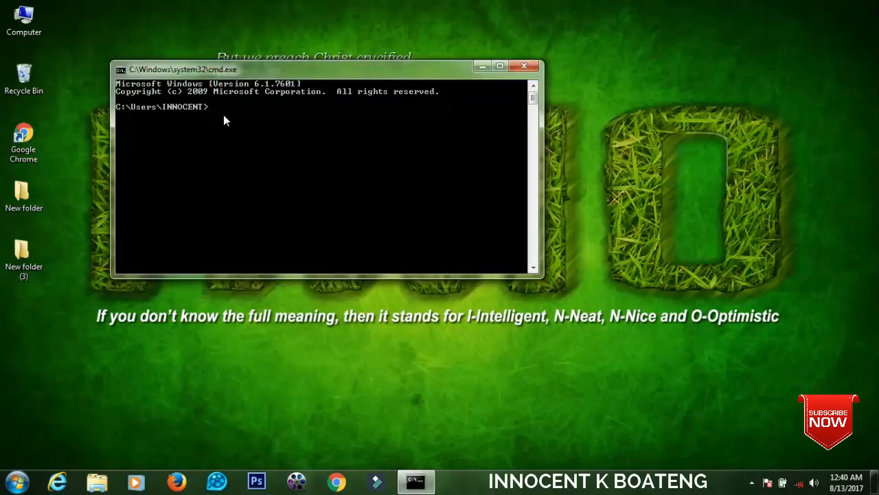
pyautogui.write('T')
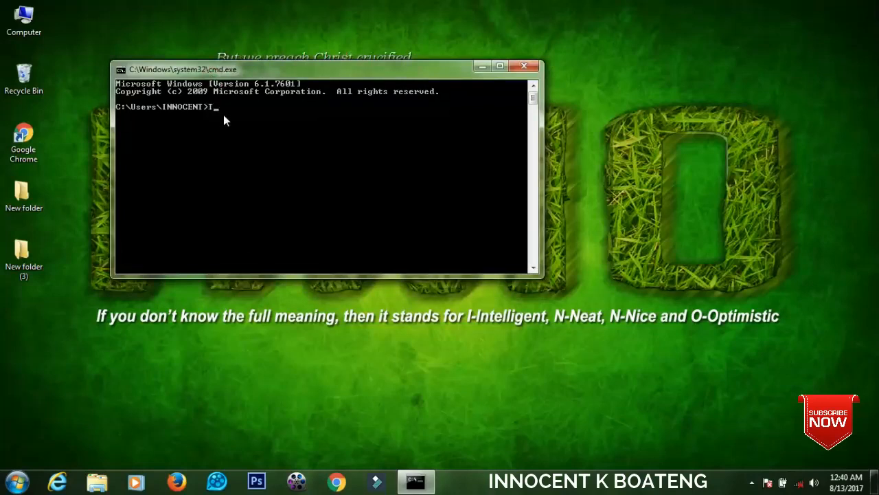
pyautogui.write('itle')
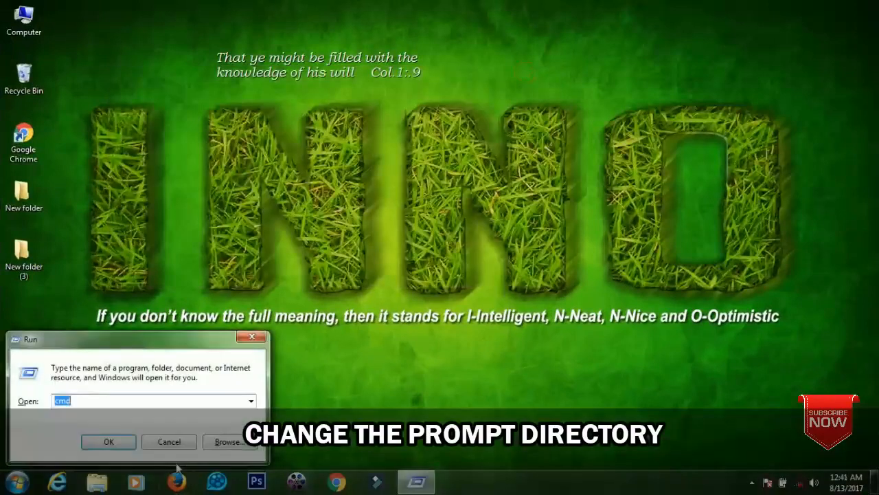
pyautogui.click(108, 441)
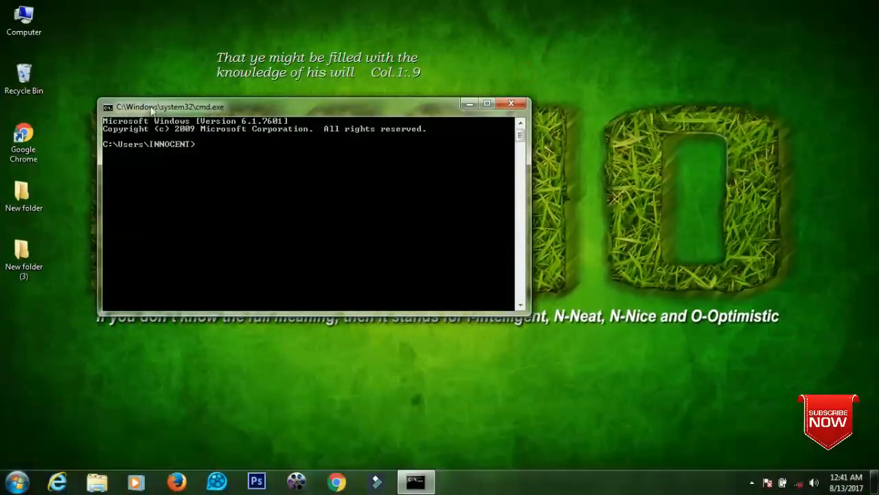
pyautogui.moveTo(168, 107); pyautogui.dragTo(267, 84)
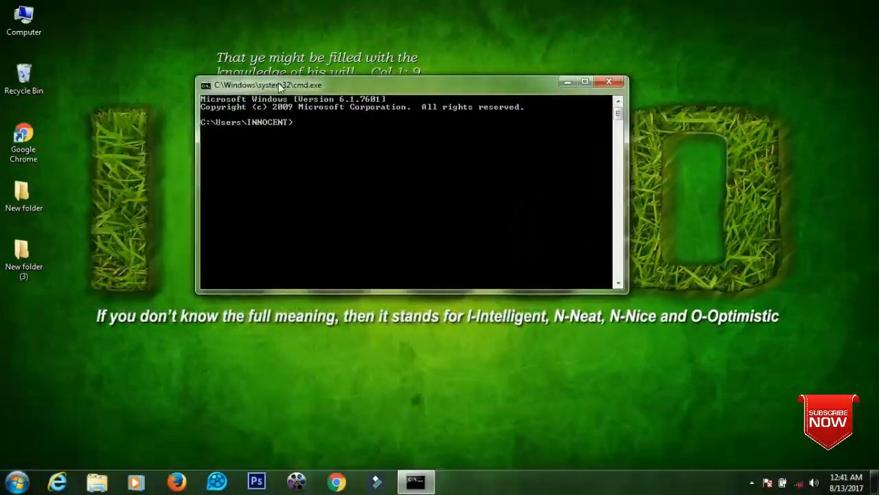
pyautogui.moveTo(275, 84); pyautogui.dragTo(185, 112)
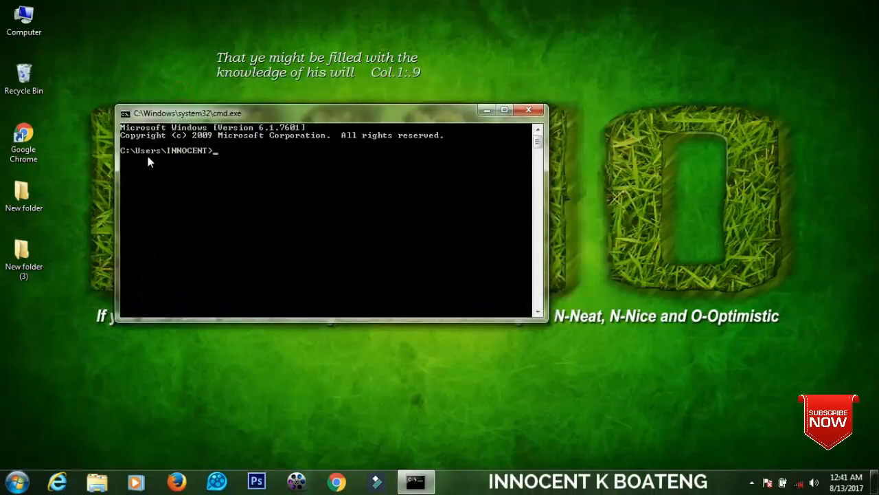
pyautogui.moveTo(227, 160)
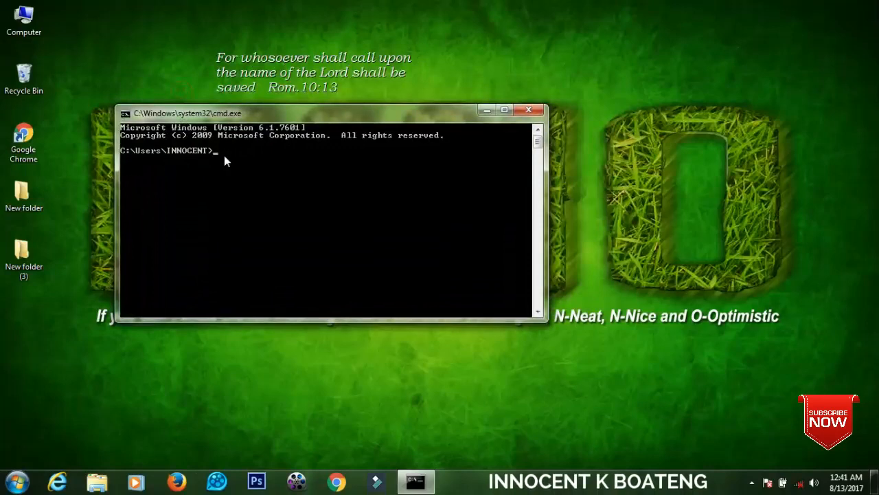
pyautogui.write('Prompt $')
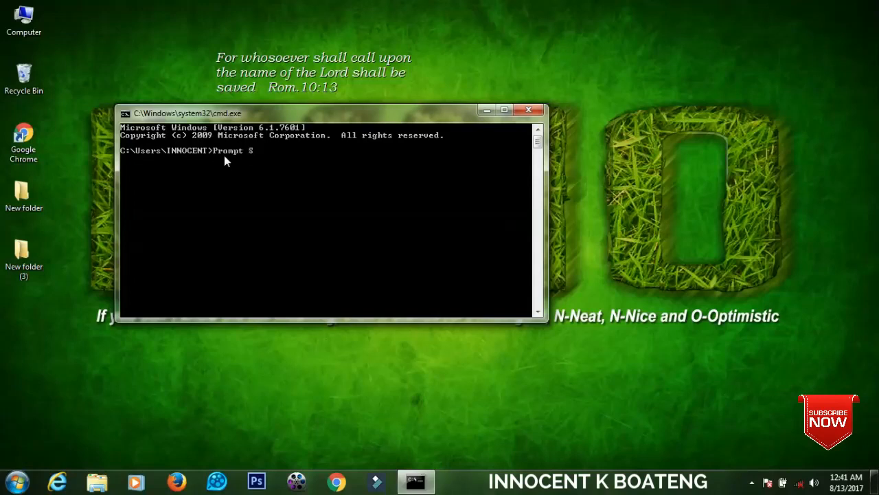
pyautogui.write('Sir Inno')
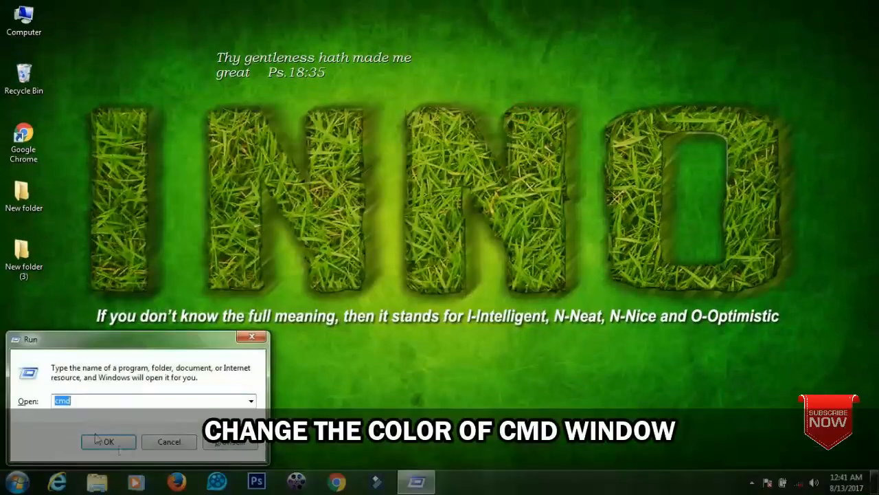
# In a new Command Prompt, page through the color help and enter color 2.
pyautogui.click(108, 441)
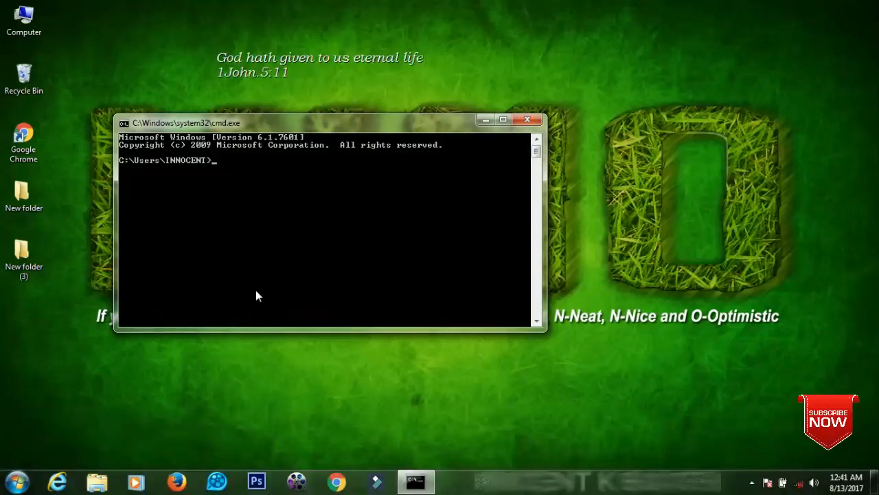
pyautogui.write('Hel')
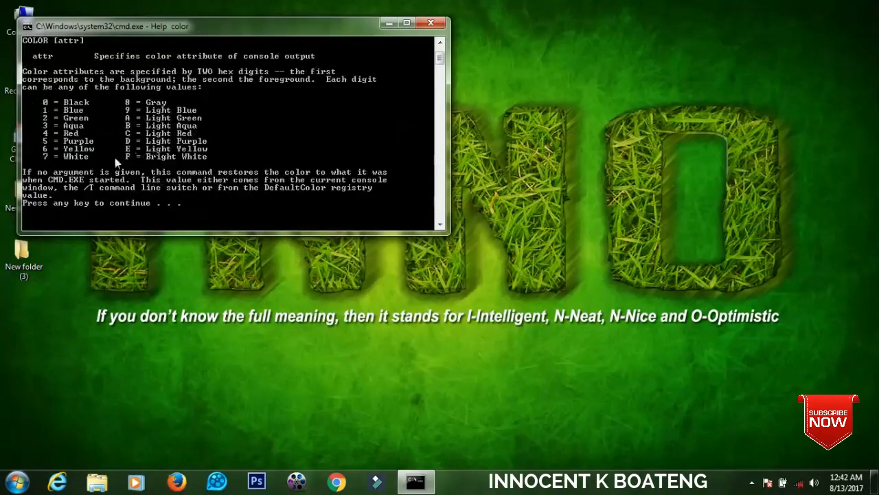
pyautogui.moveTo(94, 138)
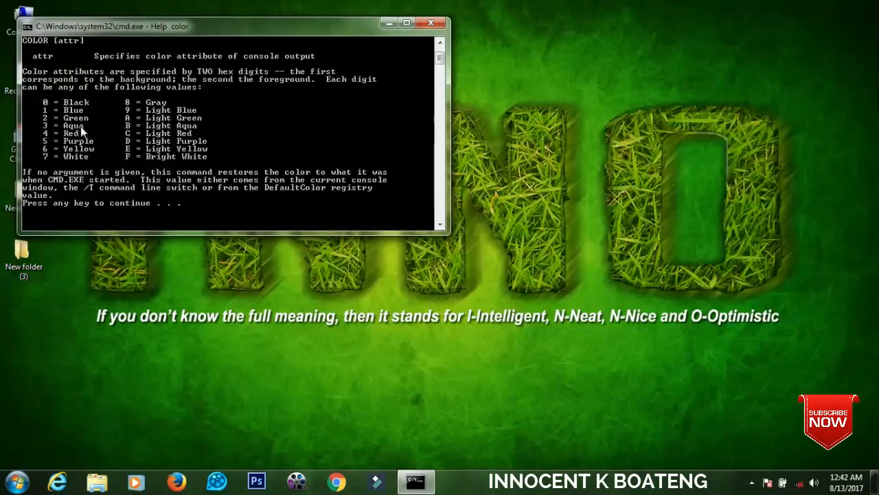
pyautogui.press('enter')
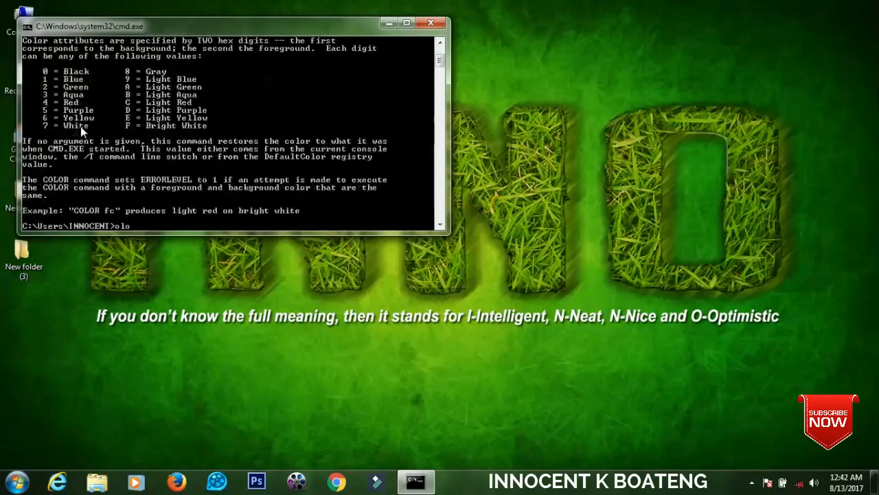
pyautogui.write('color')
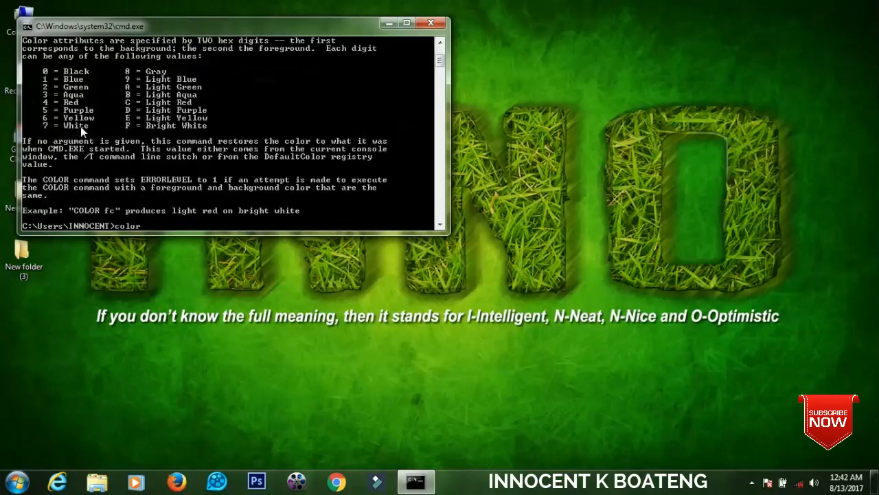
pyautogui.write('2')
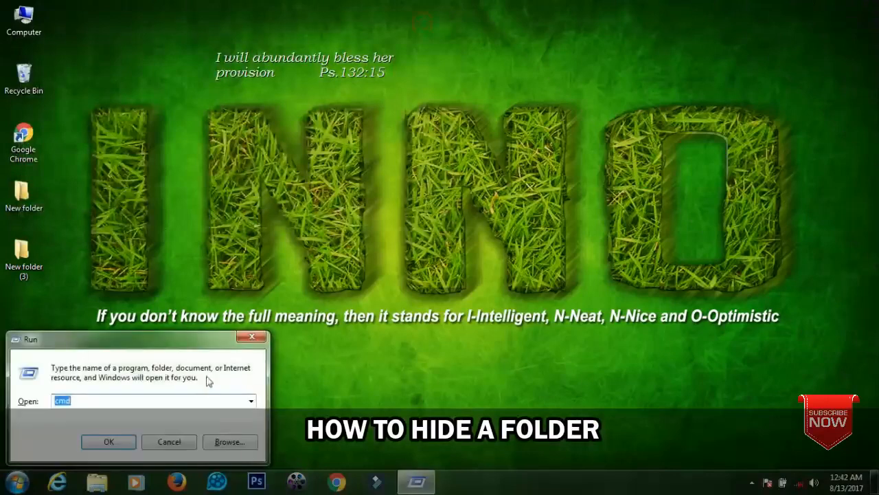
# In a fresh Command Prompt, run attrib +h +s d:/Photoshop to hide the folder.
pyautogui.click(108, 441)
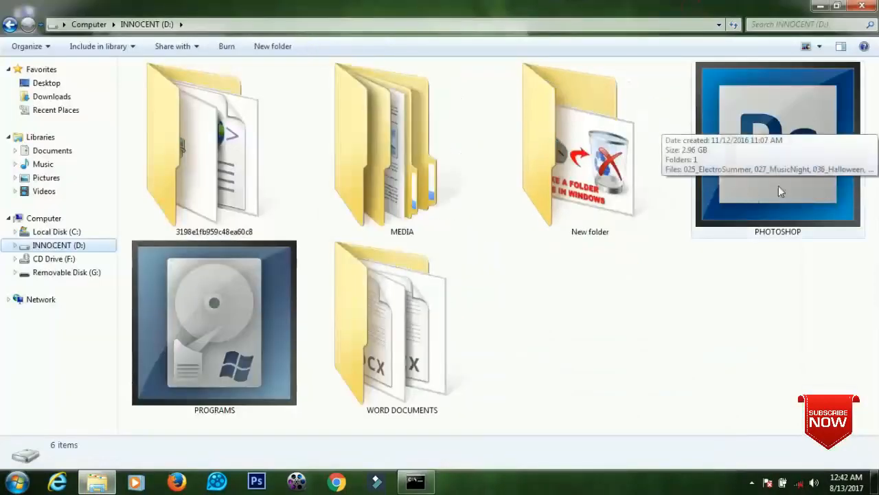
pyautogui.moveTo(733, 231)
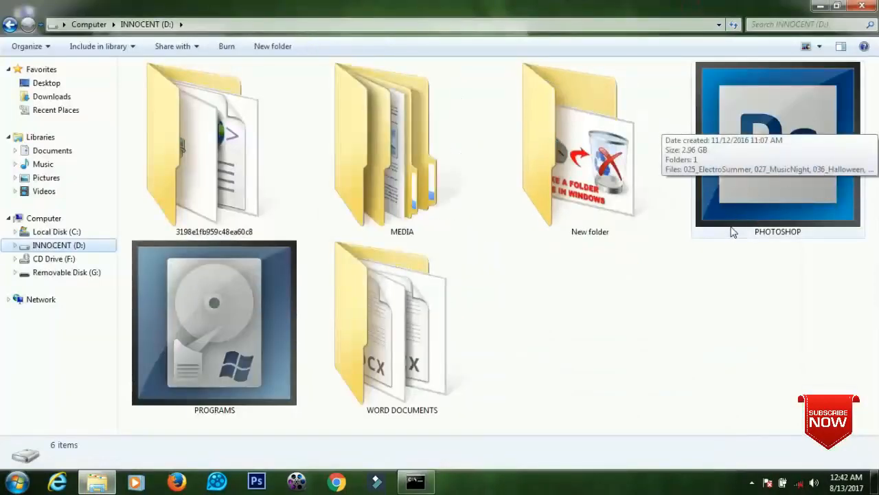
pyautogui.click(415, 481)
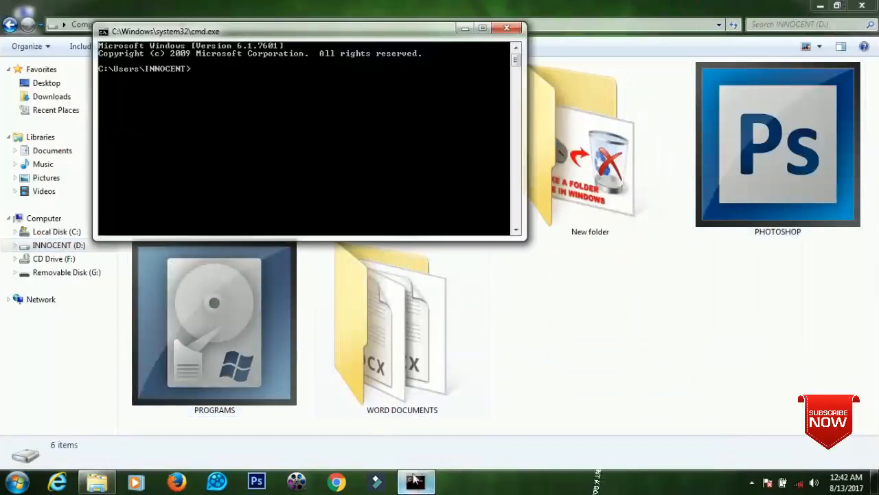
pyautogui.write('a')
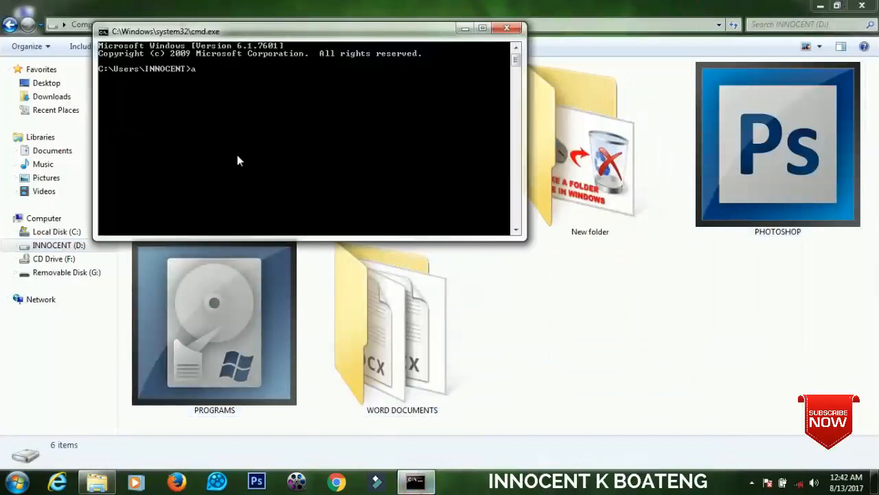
pyautogui.write('ttrib *')
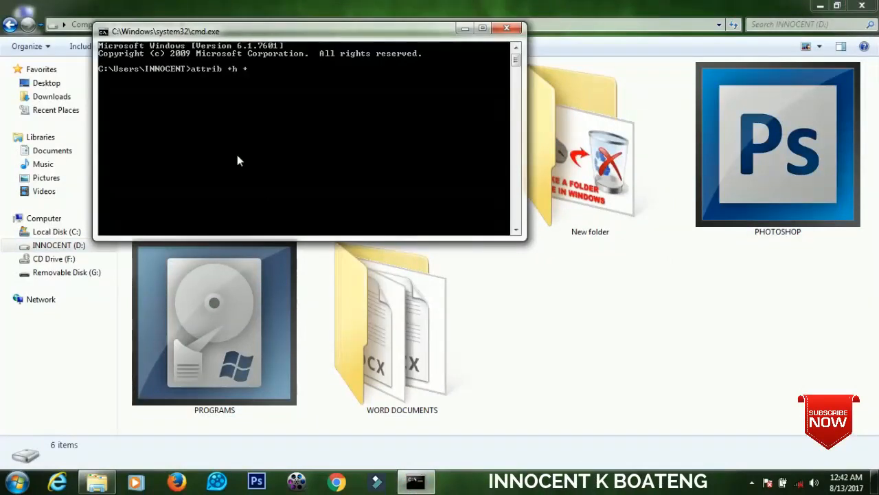
pyautogui.write('s')
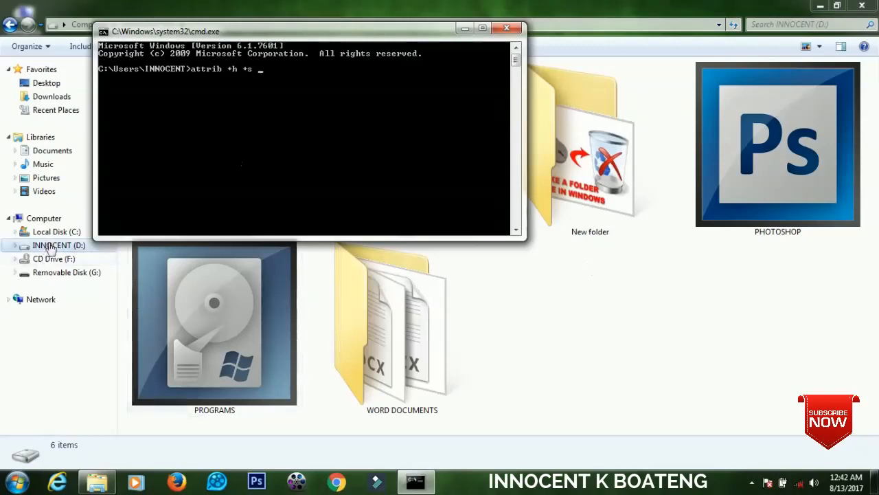
pyautogui.moveTo(67, 254)
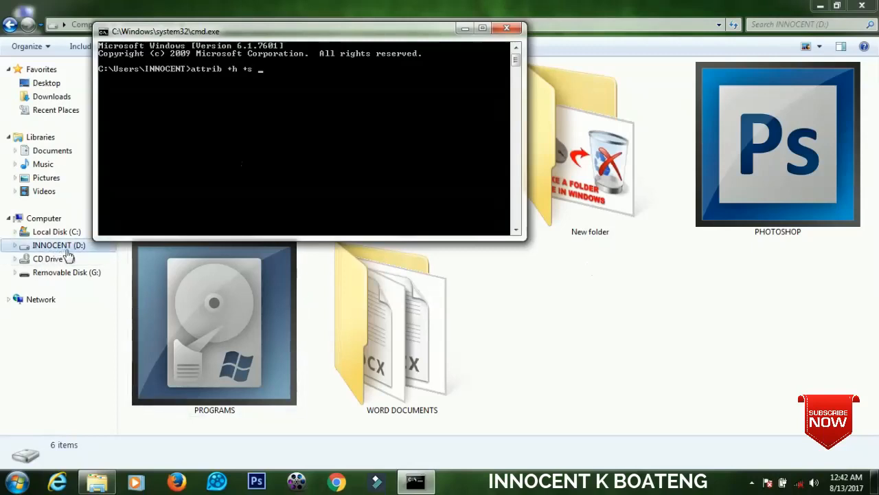
pyautogui.write('d')
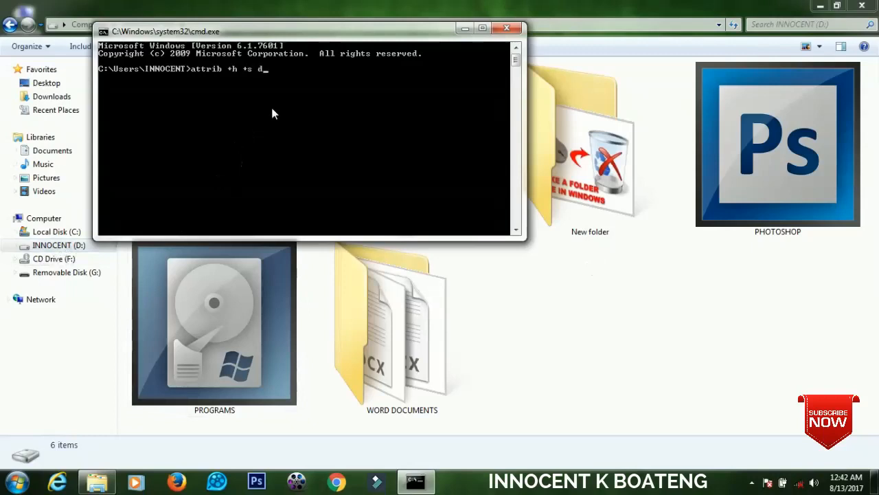
pyautogui.write(':')
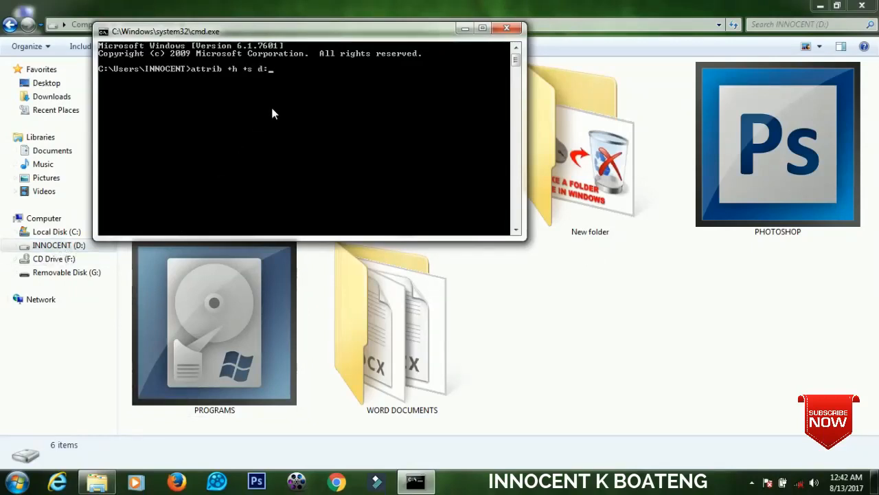
pyautogui.write('/')
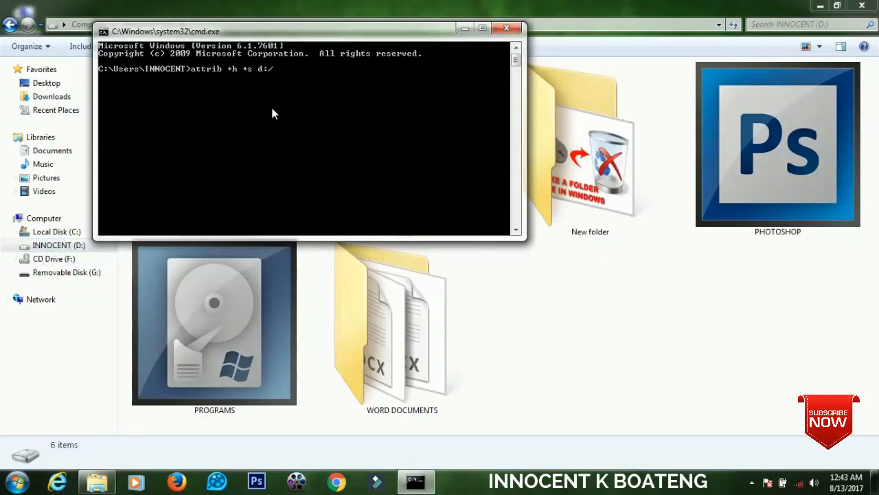
pyautogui.write('Photo')
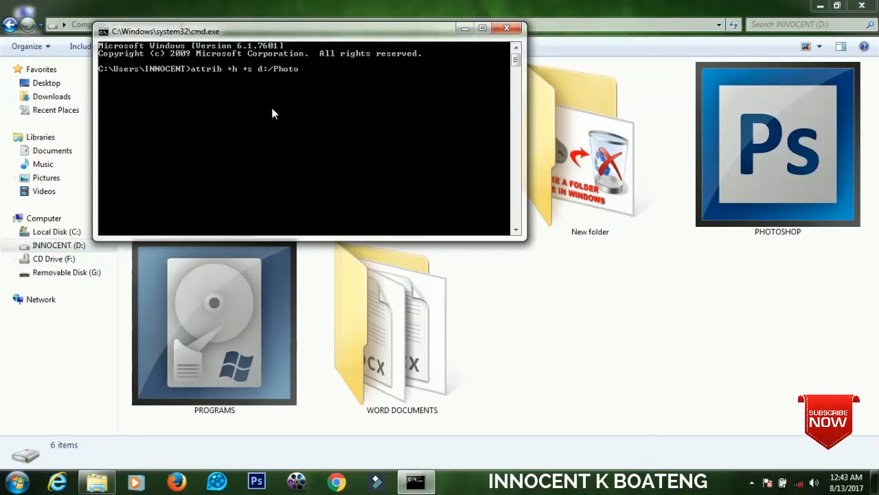
pyautogui.write('shop')
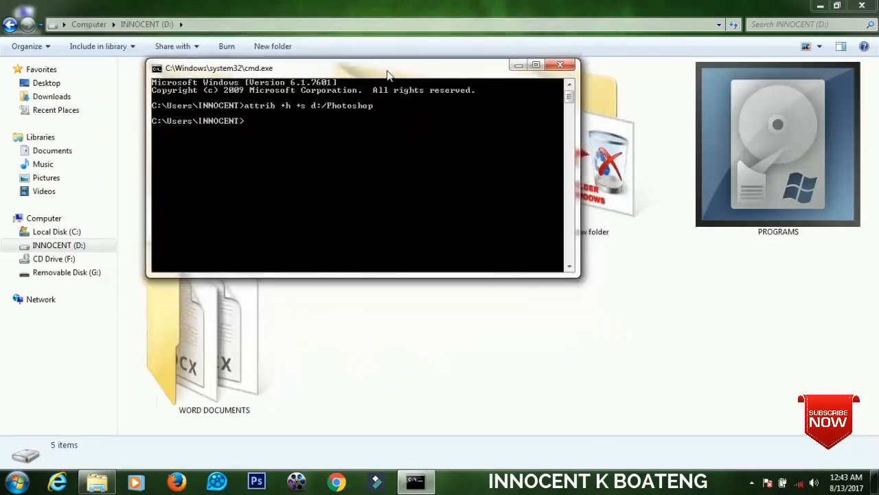
# Write the reverse command attrib -h -s d:/Photoshop to unhide the Photoshop folder.
pyautogui.write('attrib +h +s d:/')
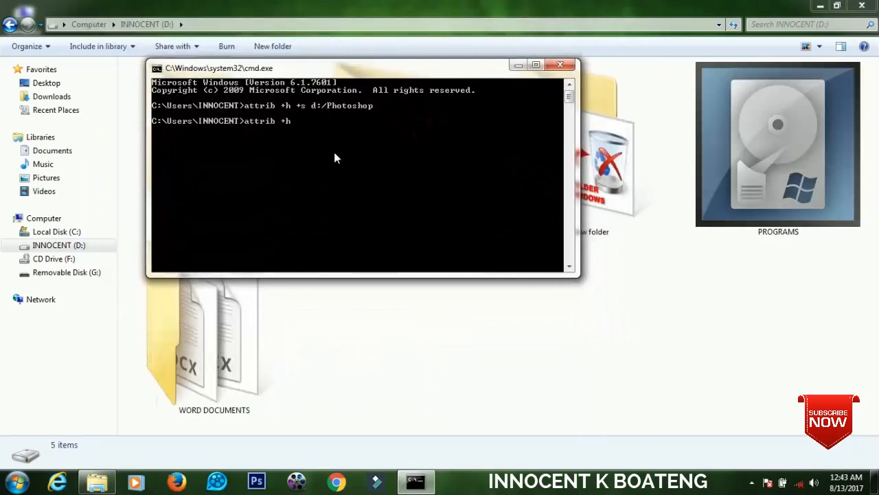
pyautogui.press('BackSpace')
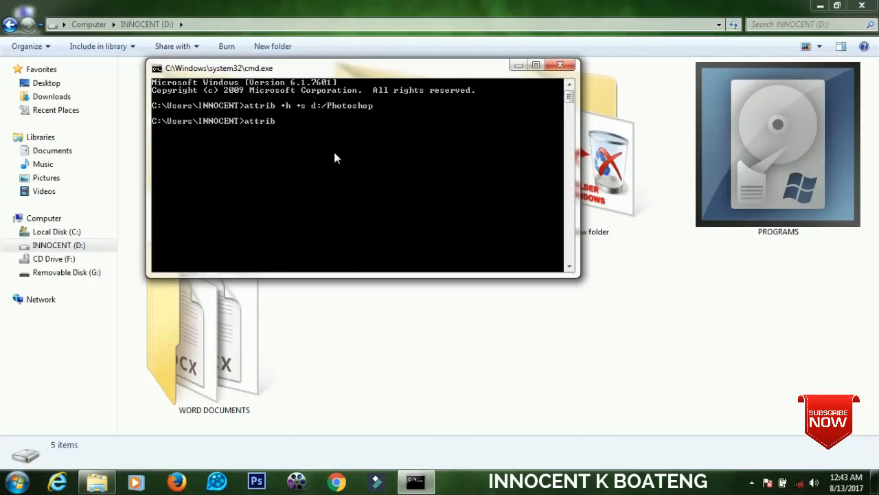
pyautogui.write('-h -s d:')
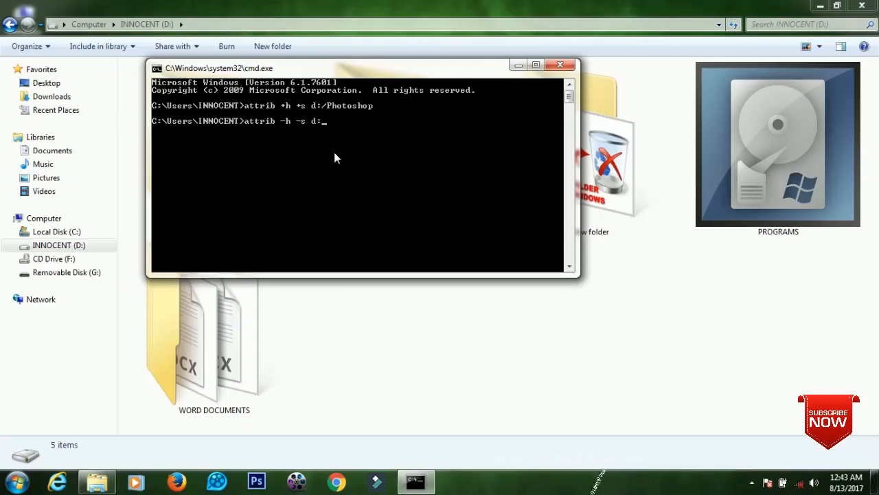
pyautogui.write('Photo')
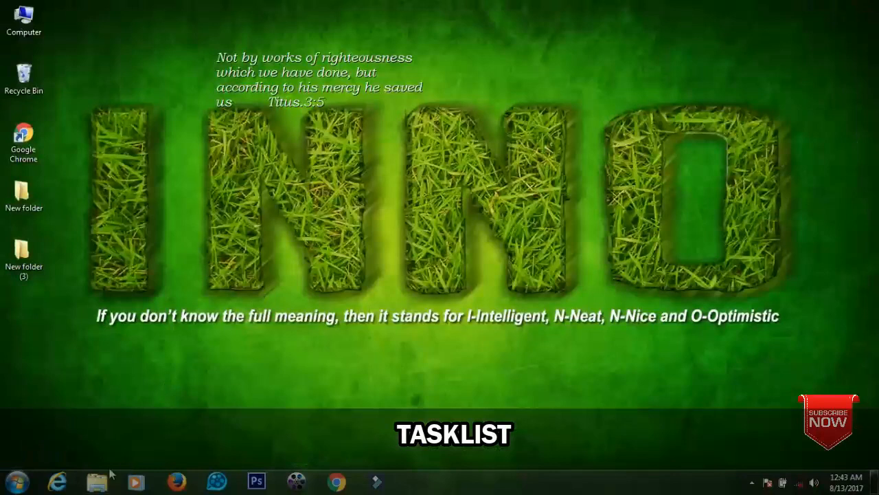
# Open a new Command Prompt from Run and run tasklist to list running processes.
pyautogui.press('Win+r')
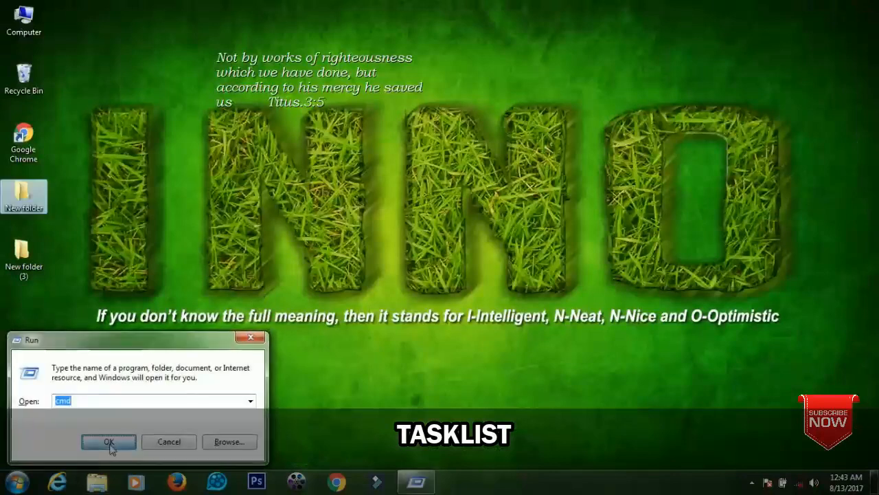
pyautogui.click(108, 441)
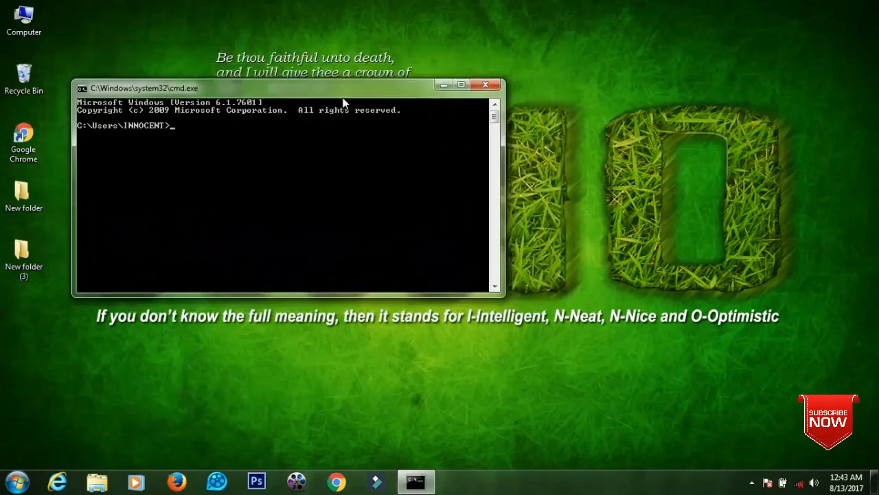
pyautogui.moveTo(292, 102)
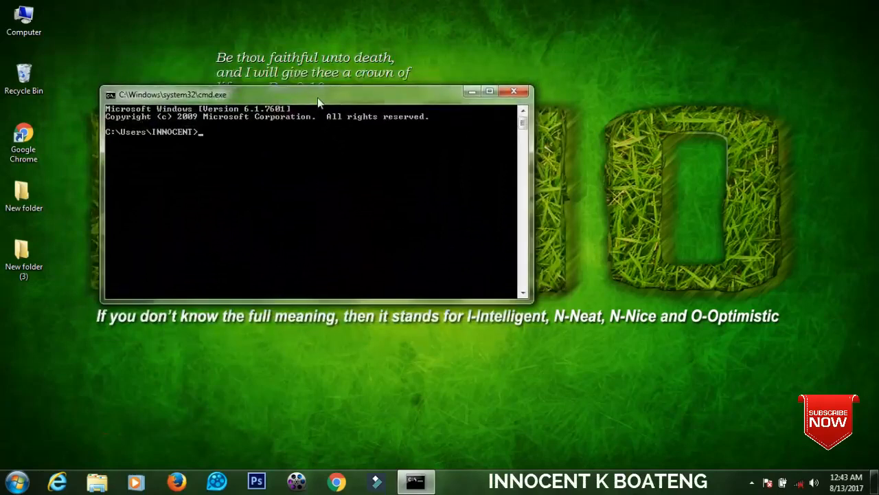
pyautogui.write('Tasklist')
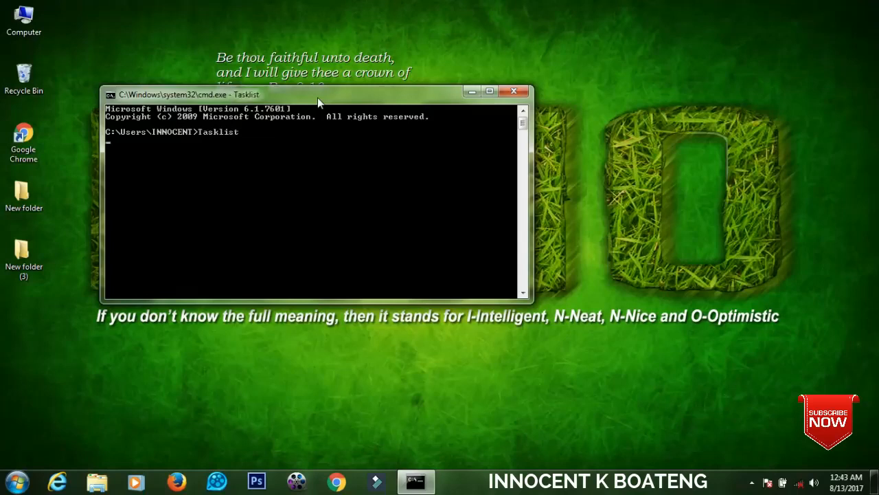
pyautogui.press('enter')
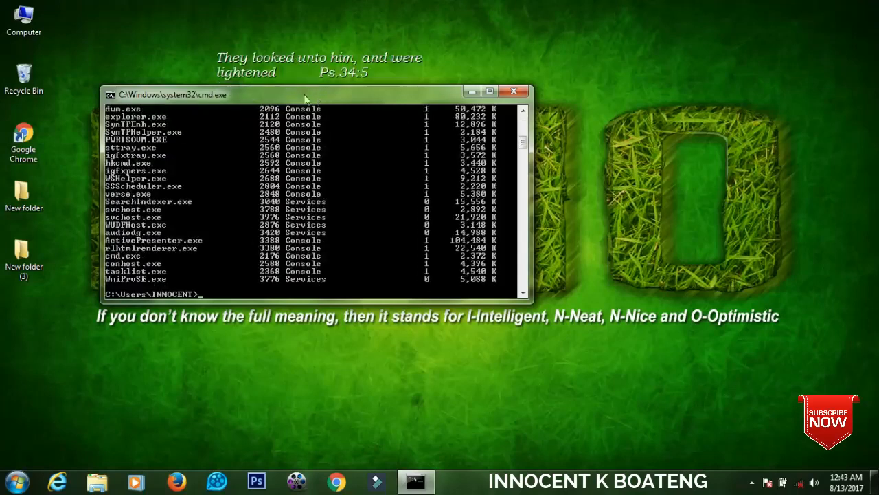